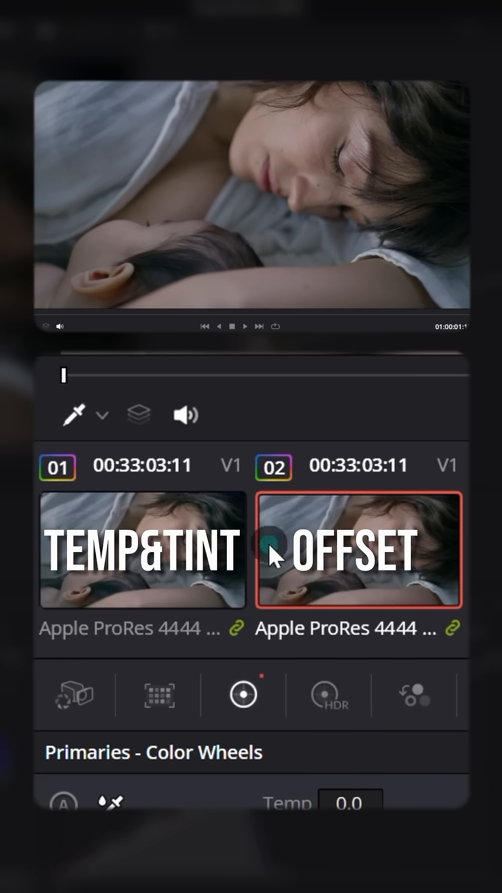
Step: View clip 01's vectorscope trace, then switch to the offset-graded clip 02 to compare
{"action": "left_click", "coordinate": [142, 549]}
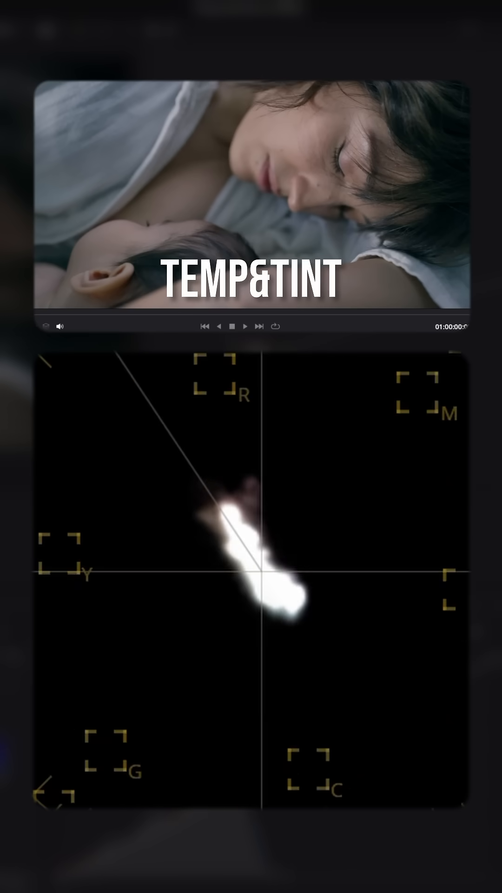
{"action": "left_click", "coordinate": [245, 326]}
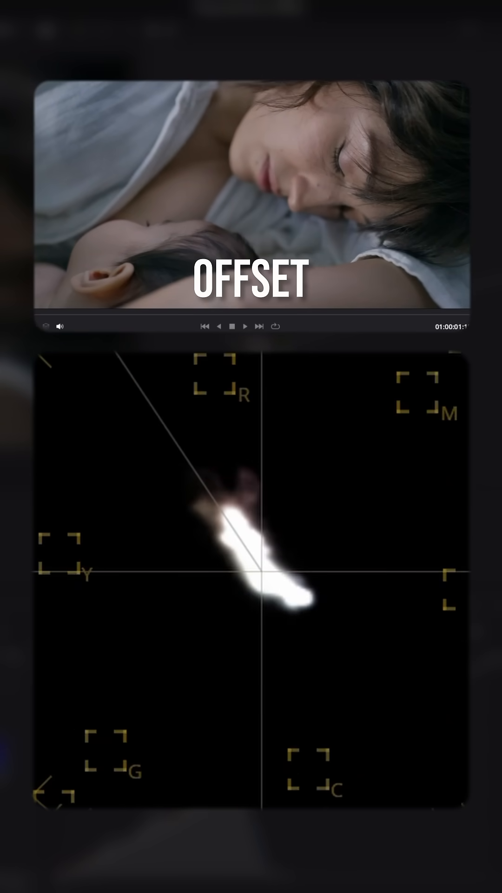